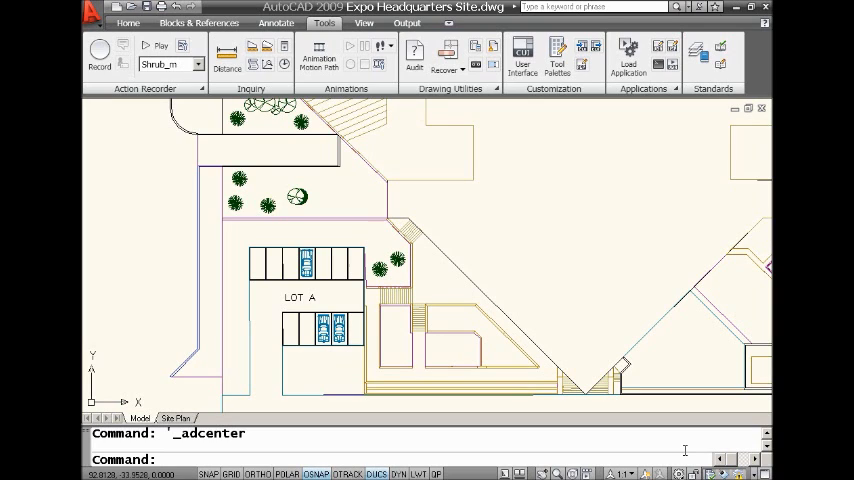
# - Enter the XREF command at the Command prompt
pyautogui.write('x')
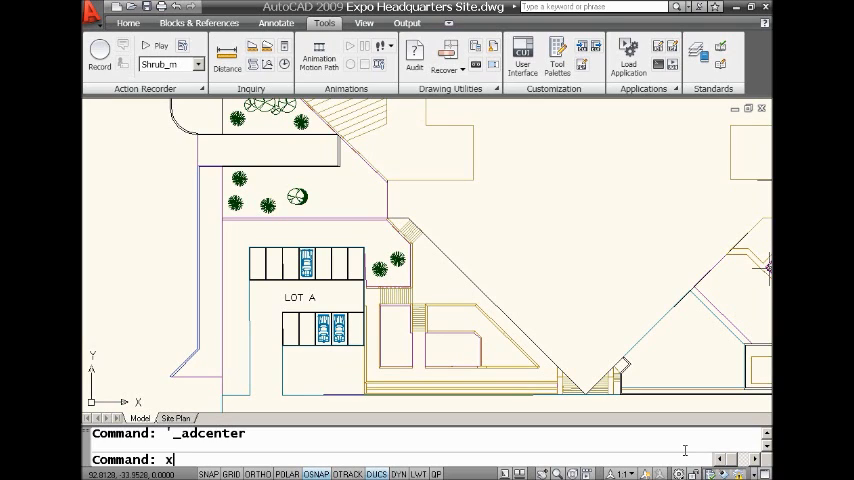
pyautogui.write('xref')
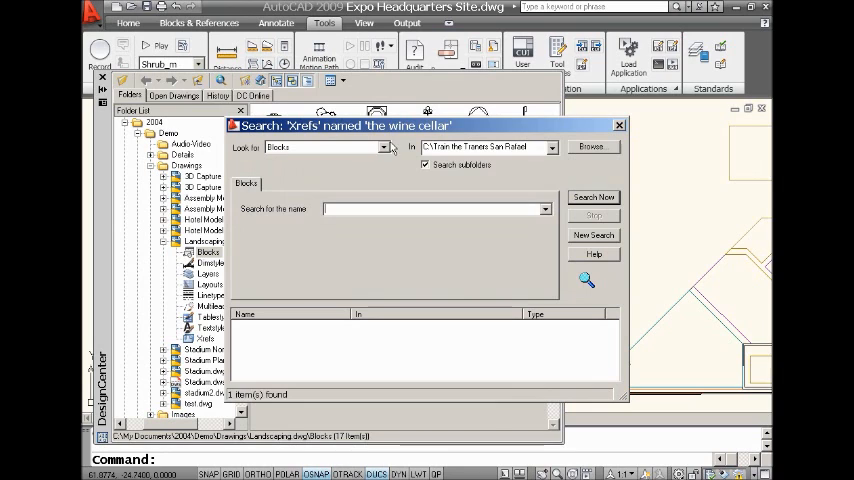
# - Switch the search's Look for type from Blocks to Xrefs
pyautogui.click(383, 147)
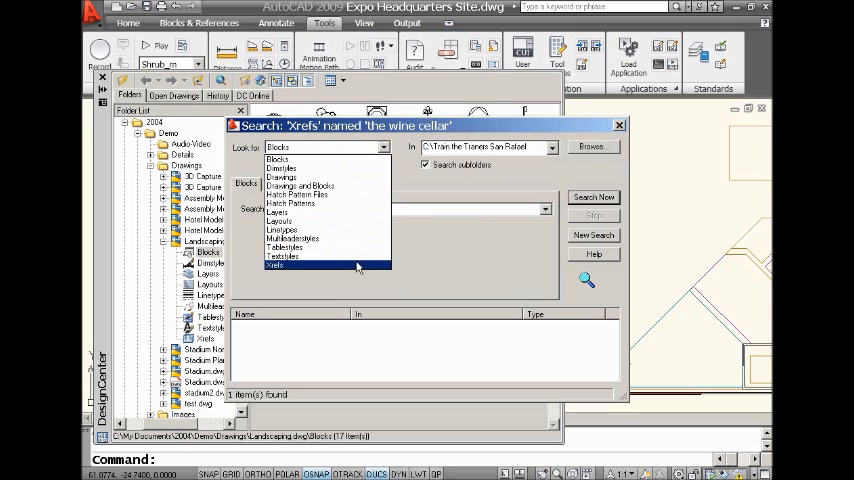
pyautogui.click(275, 265)
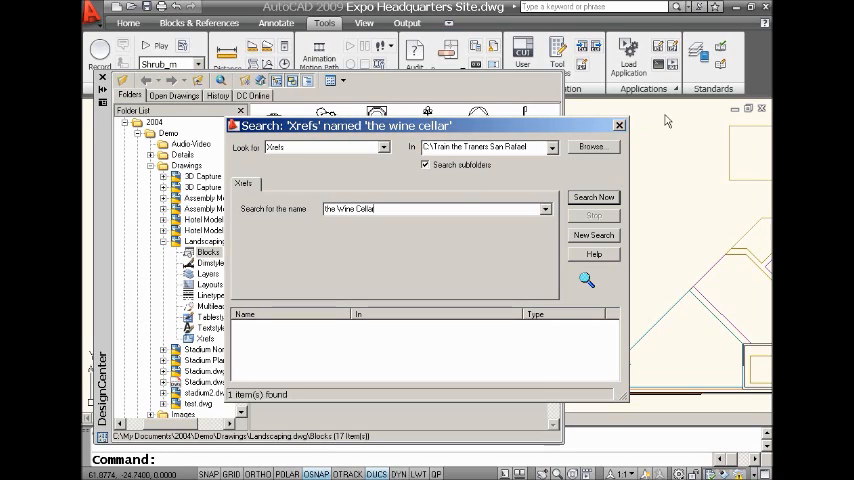
# - Run the search, finding The Wine Cellar xref in the Dataset folder
pyautogui.click(593, 196)
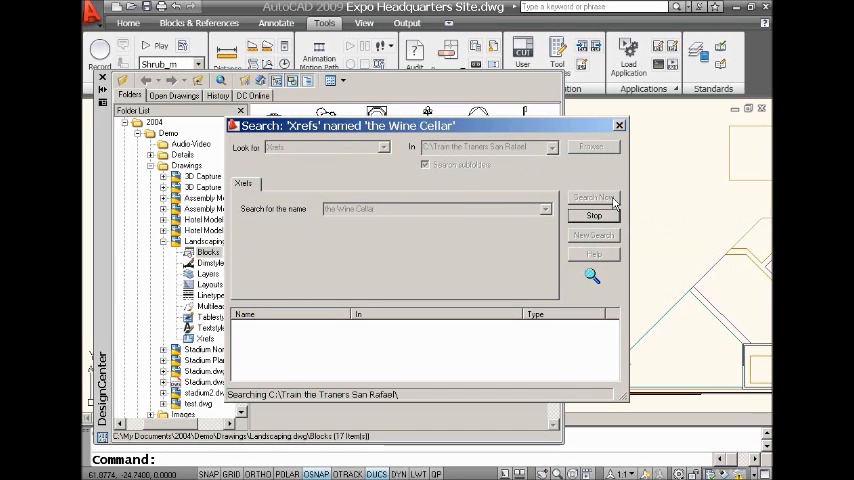
pyautogui.click(593, 197)
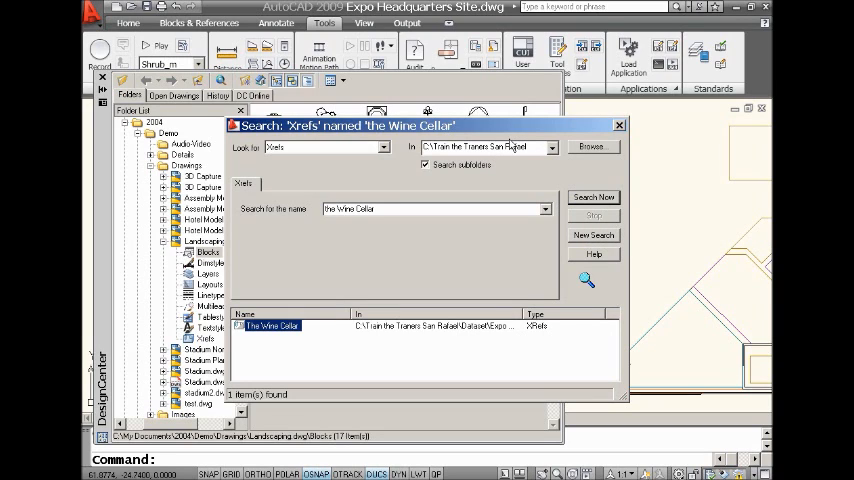
pyautogui.moveTo(512, 147)
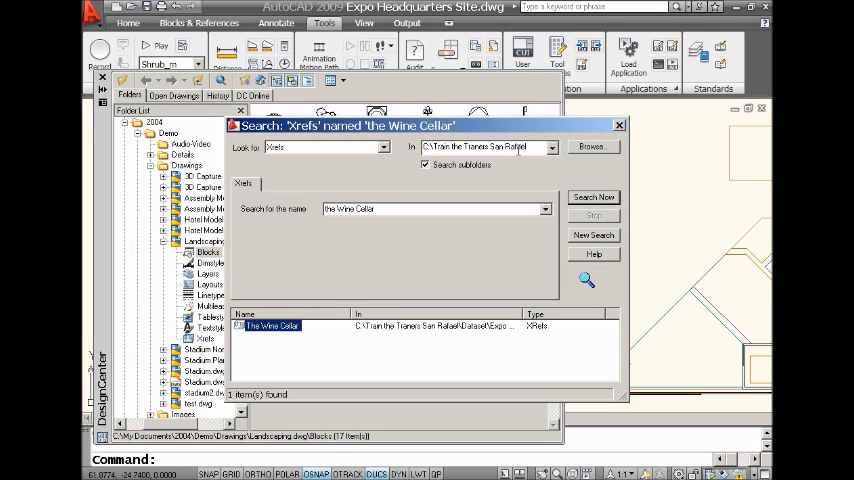